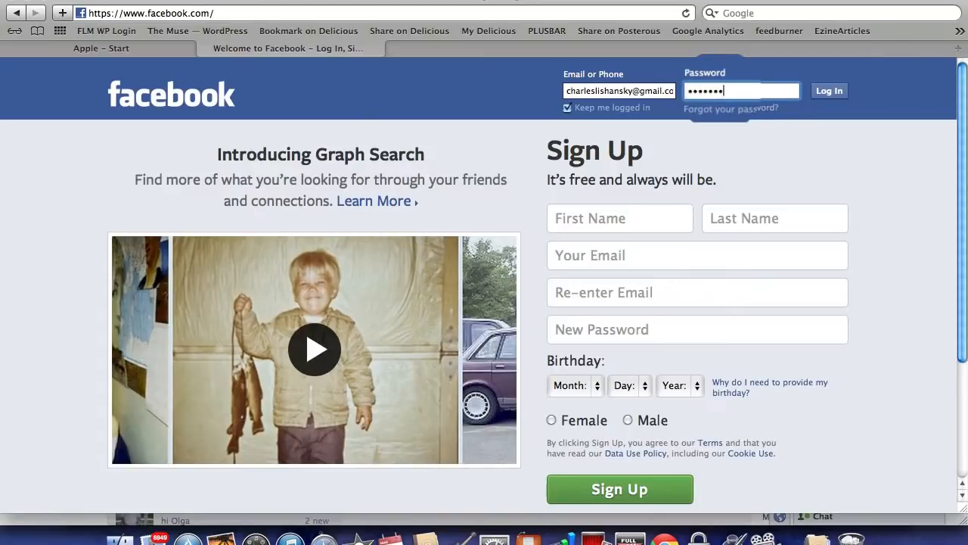
Log in with the entered password so the account's Welcome page appears
left_click(830, 90)
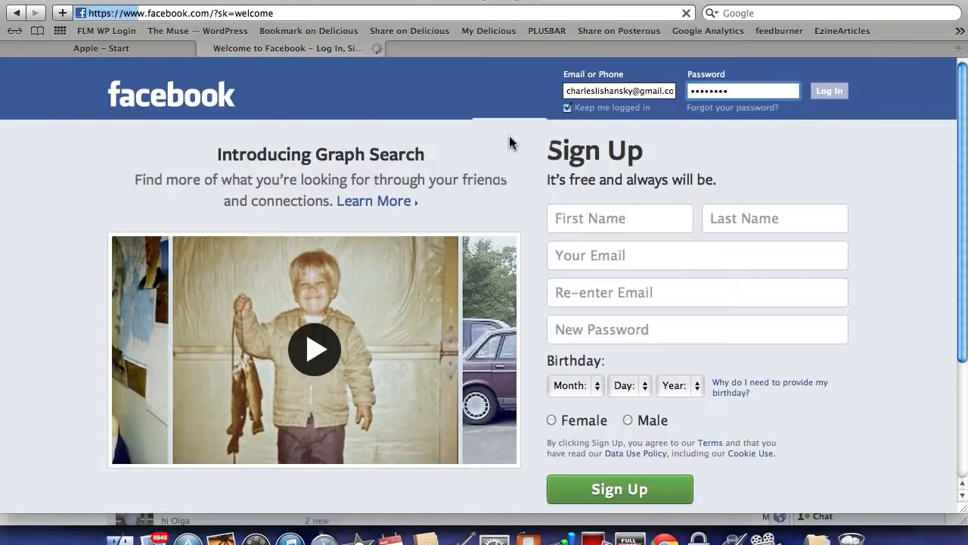
left_click(829, 91)
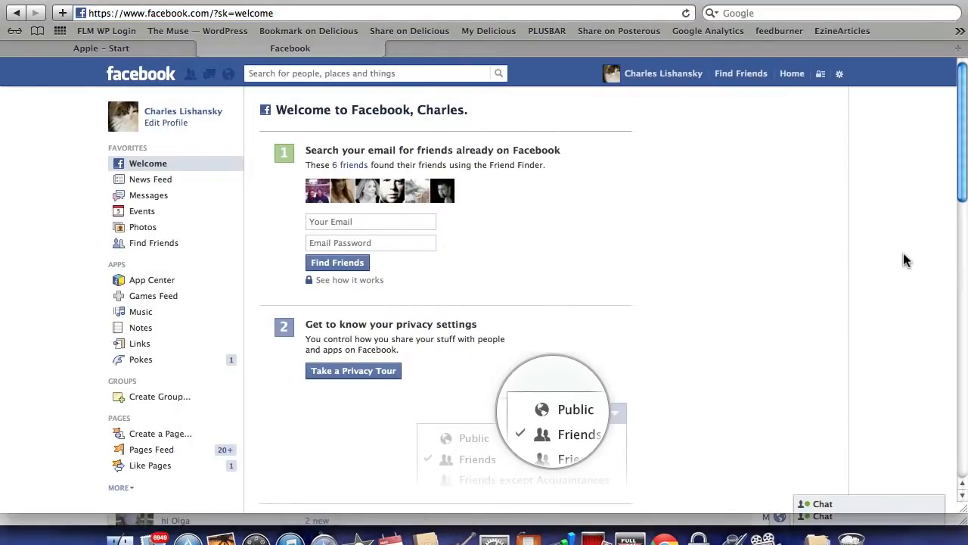
Go to facebook.com/about/graphsearch, where a sample search 'Seattle, Washington' is shown
left_click(303, 12)
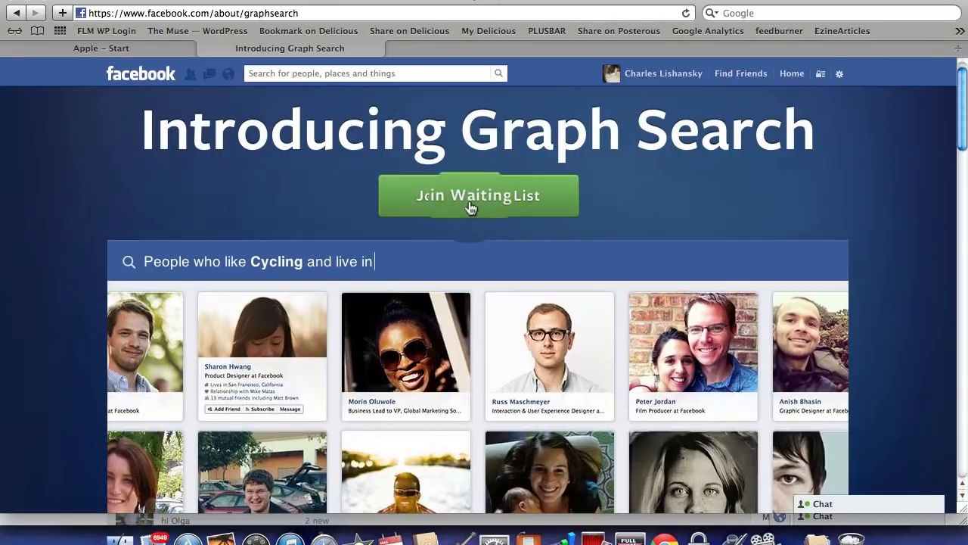
type("Seattle, Washington")
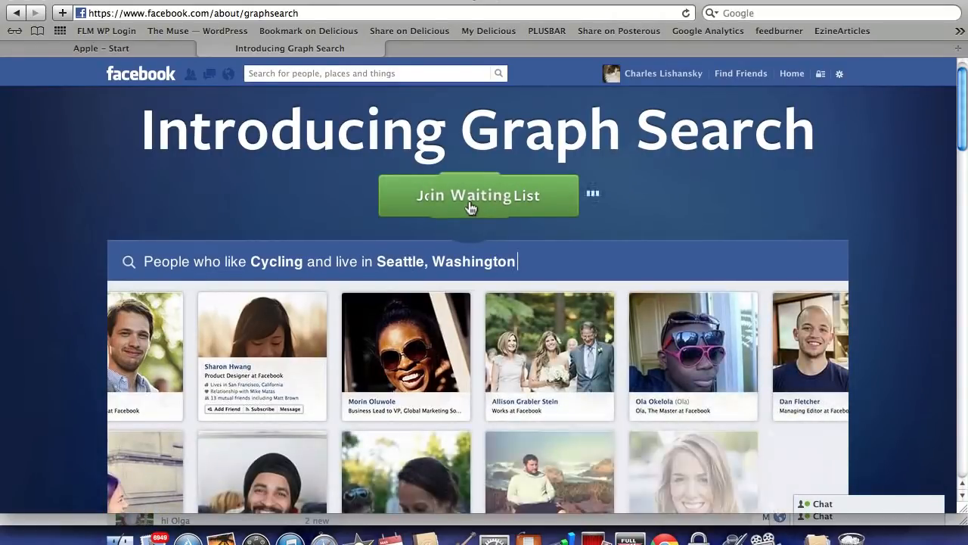
Join the Graph Search waiting list and close the 'You're on the List!' confirmation
left_click(478, 193)
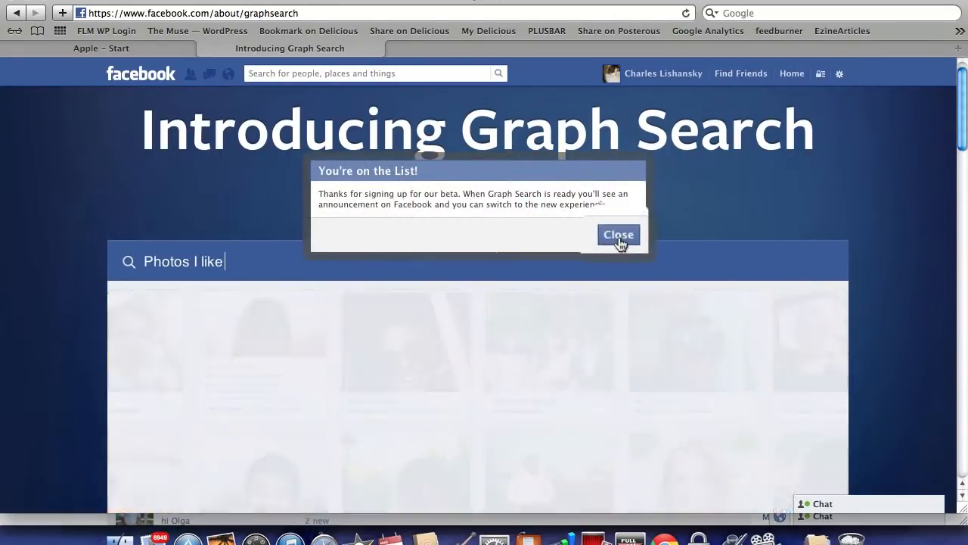
left_click(619, 235)
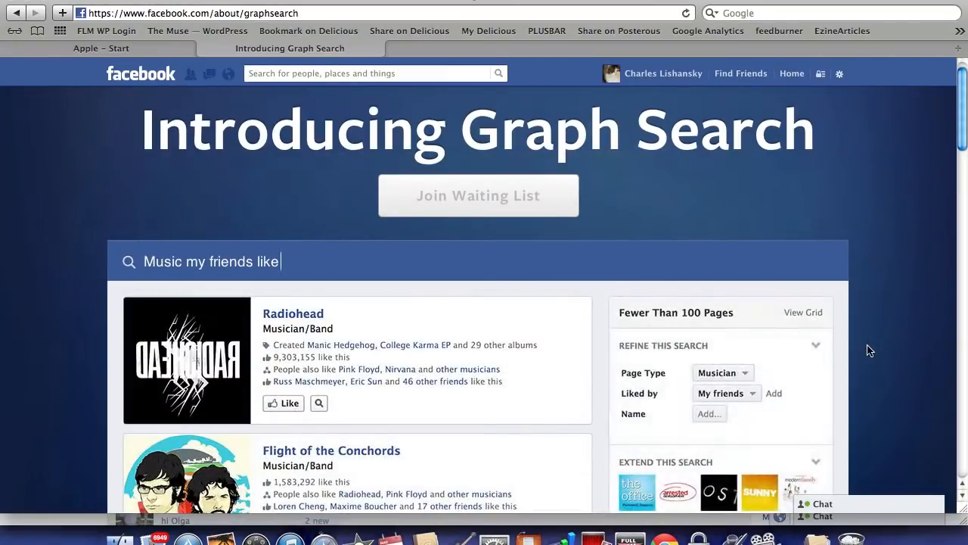
Let the page cycle sample searches: 'Cities my family visited', 'Restaurants in London my friends have been to'
type("Cities my f")
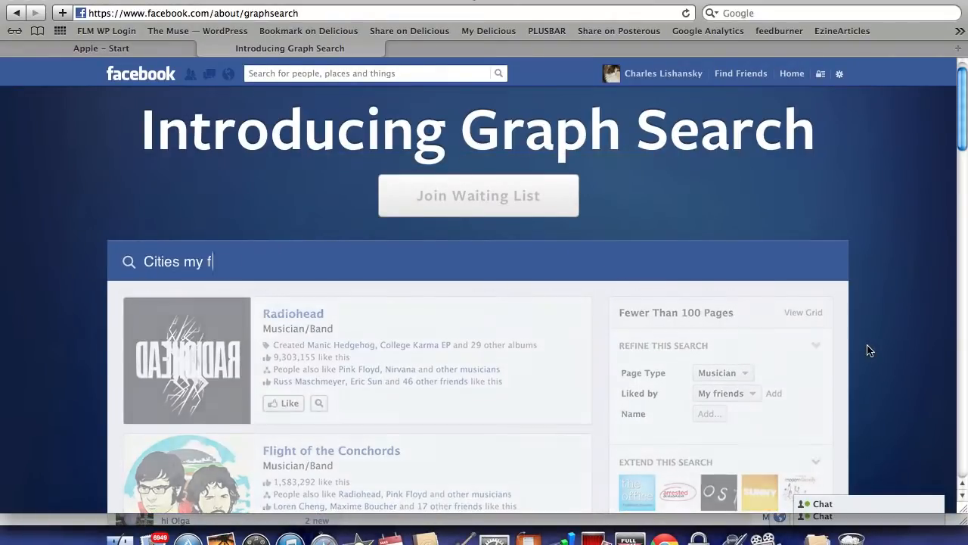
type("amily visited")
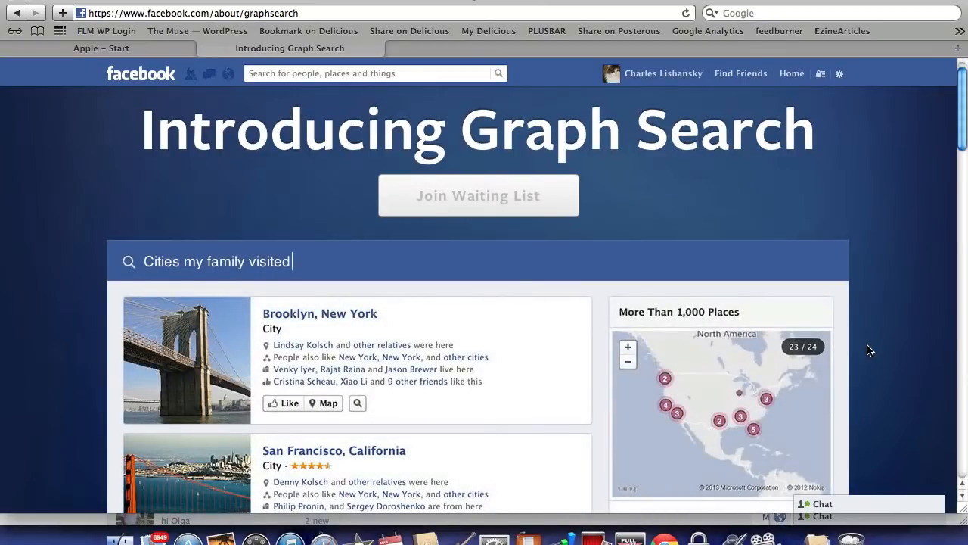
type("Restaurants in London my")
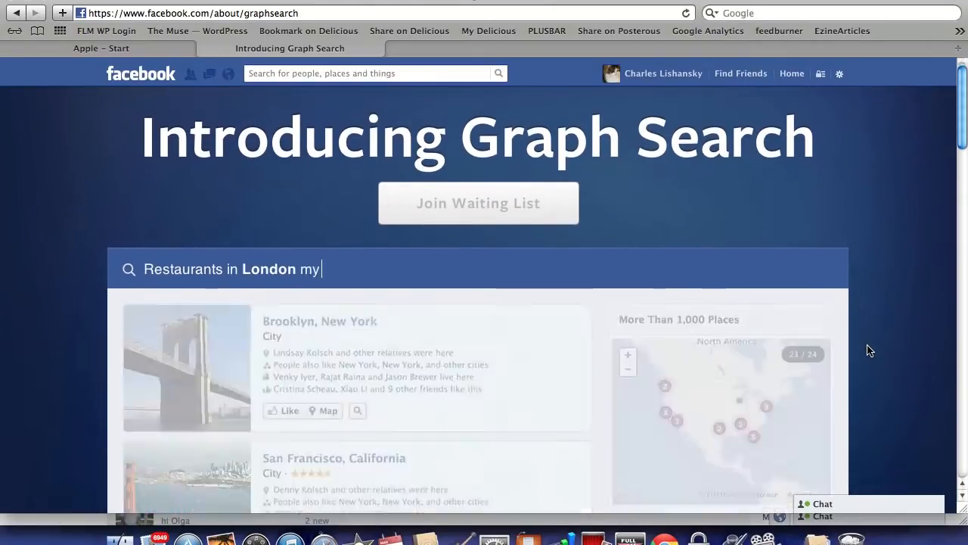
type("friends have been to")
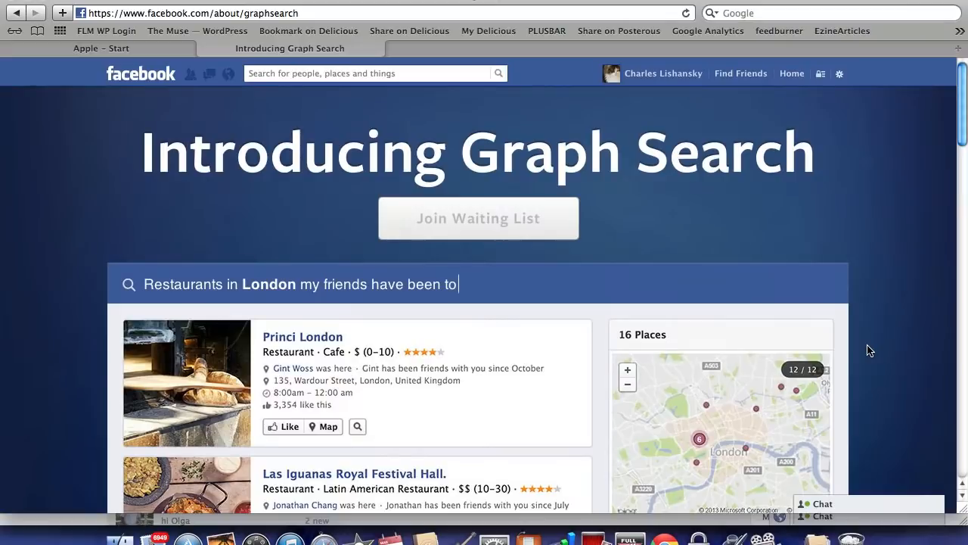